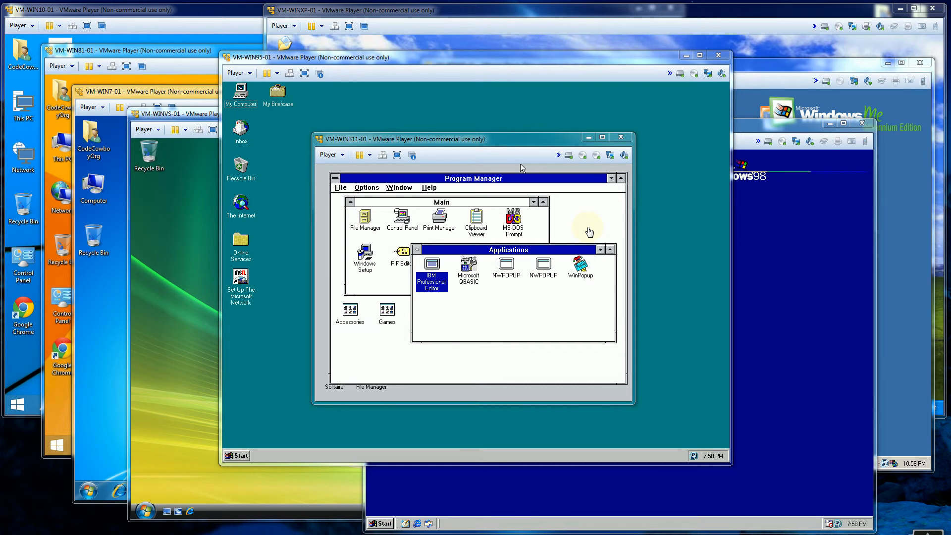
pyautogui.moveTo(542, 196)
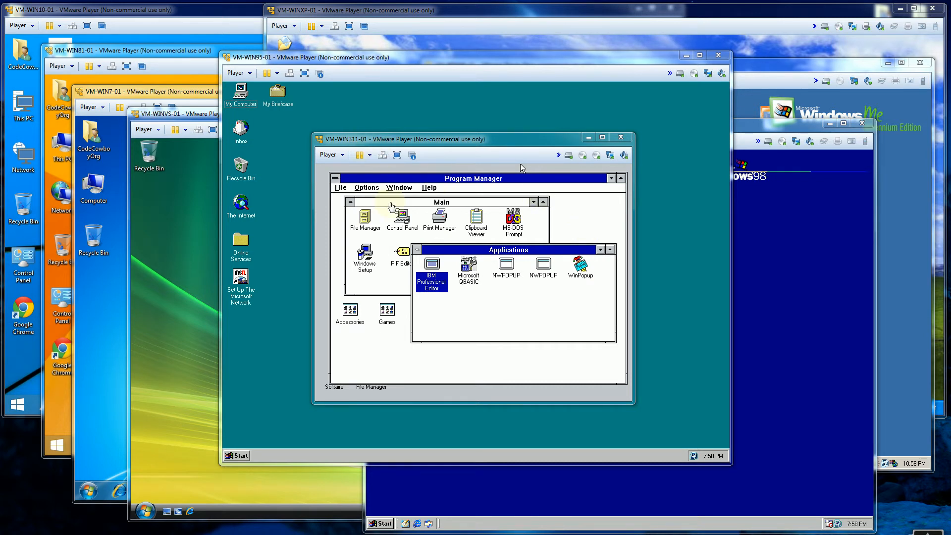
pyautogui.moveTo(573, 221)
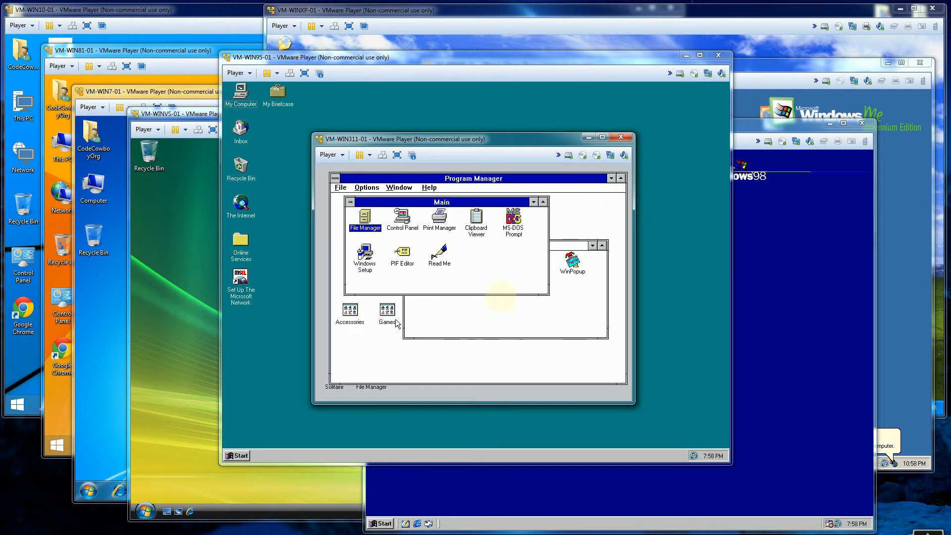
# Step: Launch Solitaire from the Games group, then exit Windows 3.11 via Program Manager's control-menu box
pyautogui.doubleClick(386, 311)
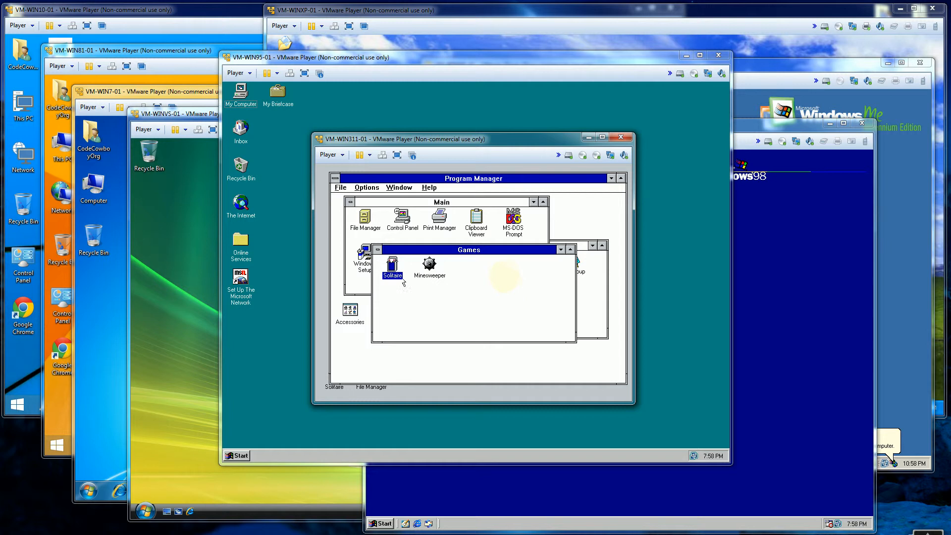
pyautogui.doubleClick(392, 266)
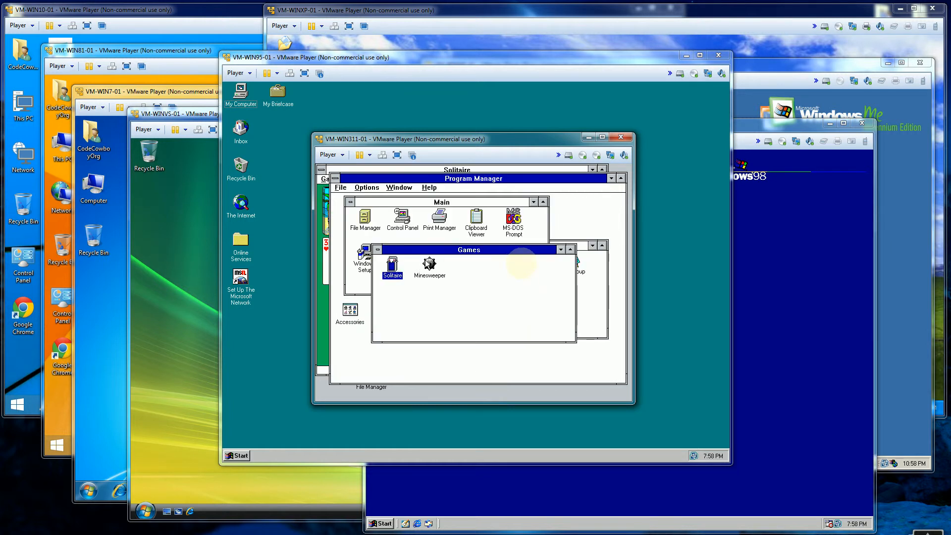
pyautogui.doubleClick(429, 263)
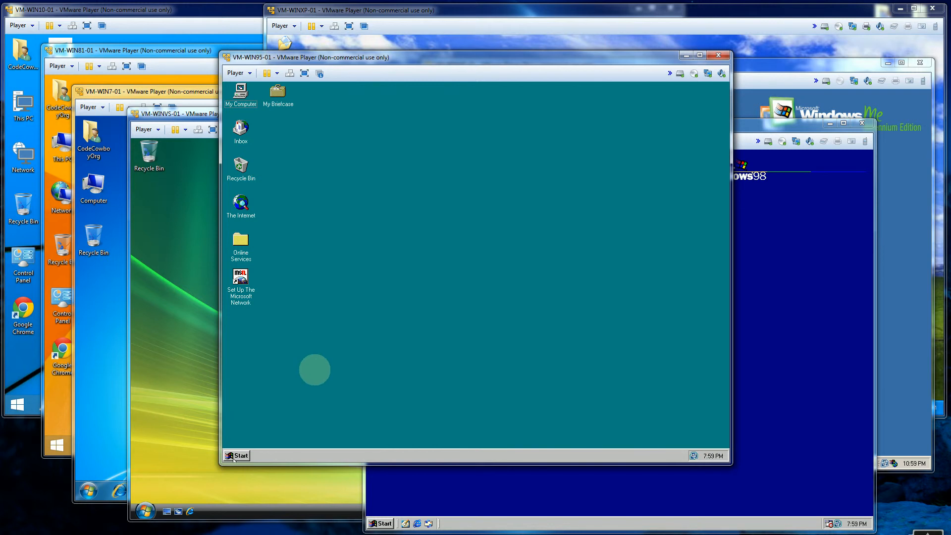
# Step: Shut down the Windows 95 guest from the Start menu so its window closes
pyautogui.click(238, 455)
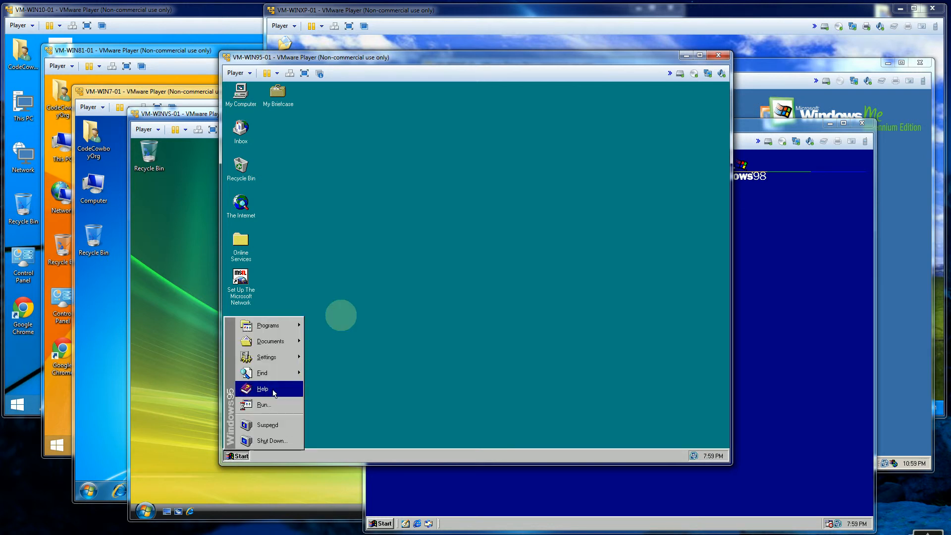
pyautogui.moveTo(283, 379)
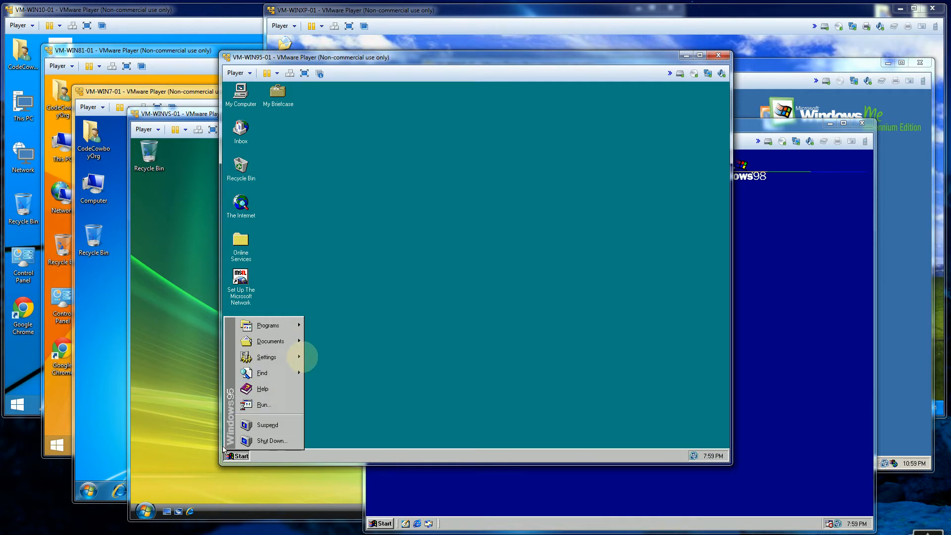
pyautogui.moveTo(262, 389)
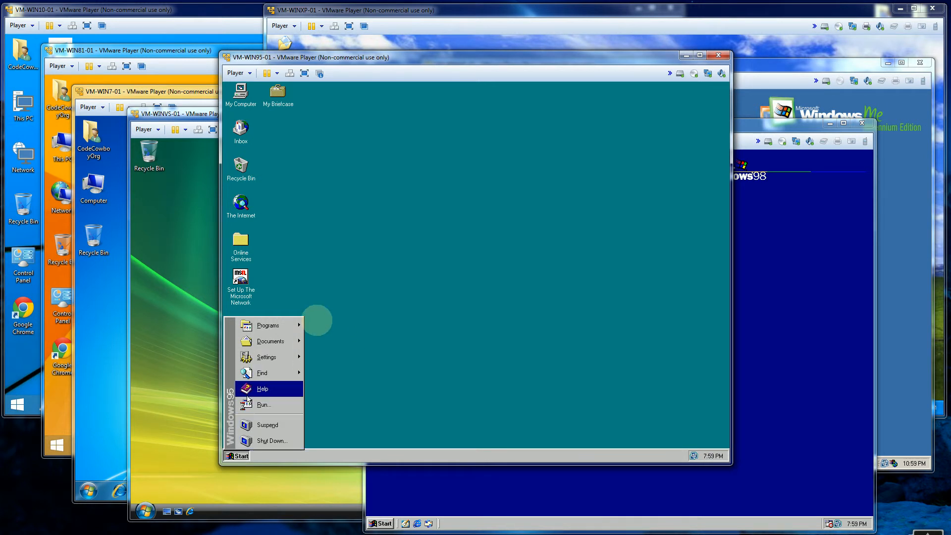
pyautogui.click(518, 152)
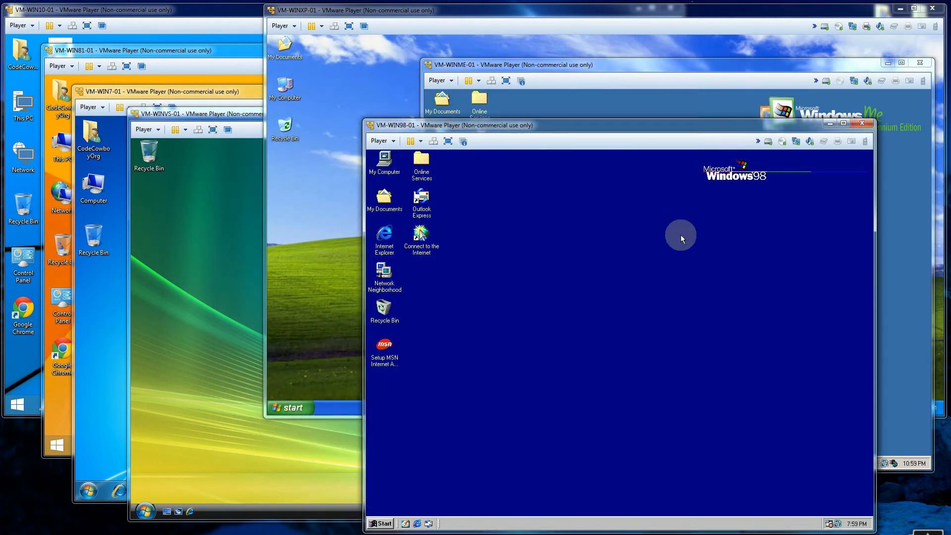
pyautogui.moveTo(387, 515)
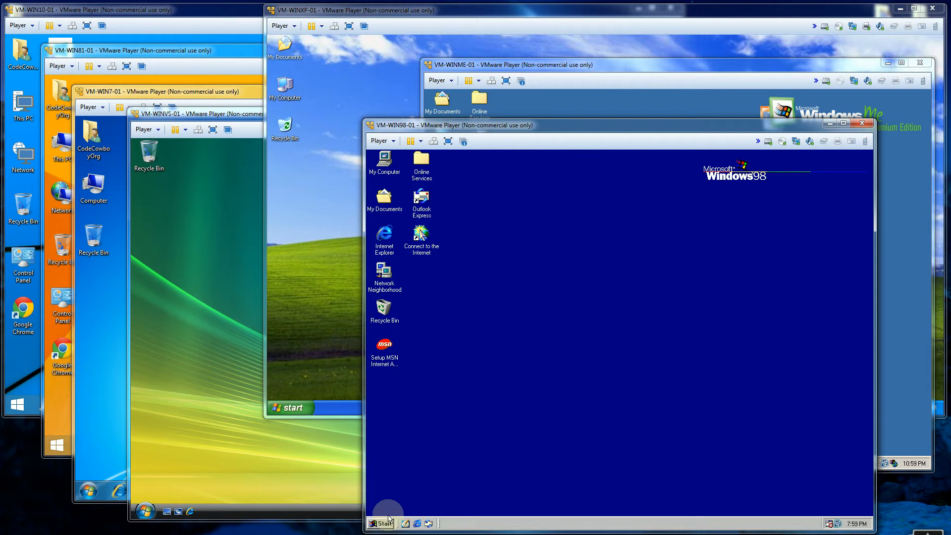
# Step: Shut down the Windows 98 guest from its Start button
pyautogui.click(384, 523)
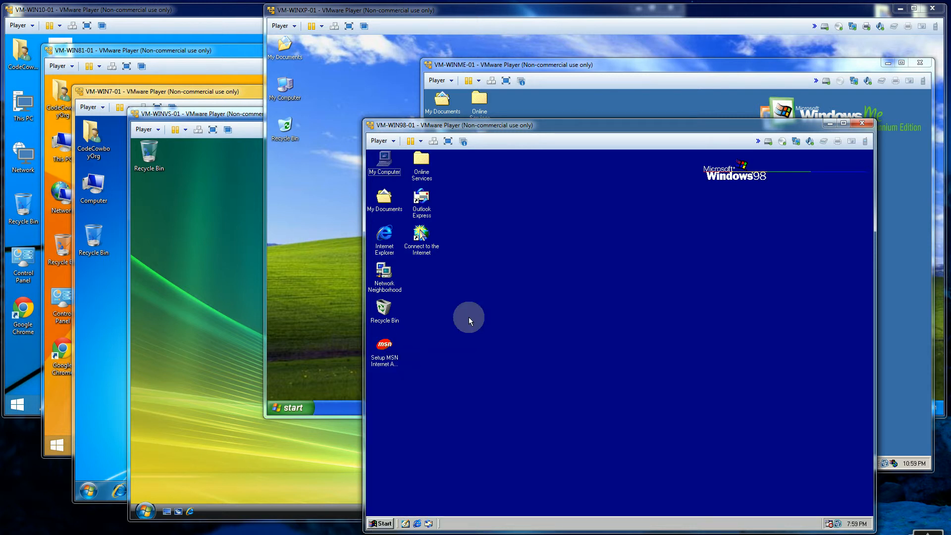
pyautogui.moveTo(436, 339)
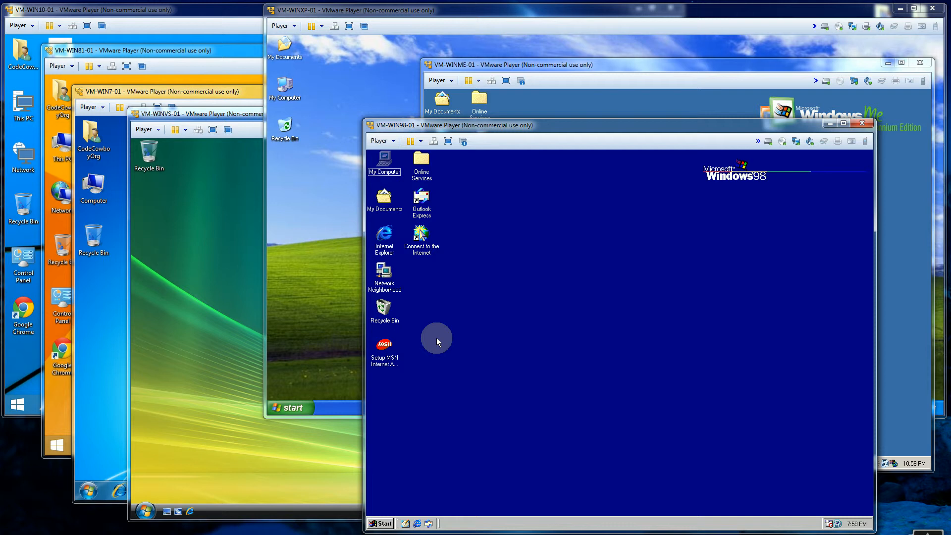
pyautogui.moveTo(775, 151)
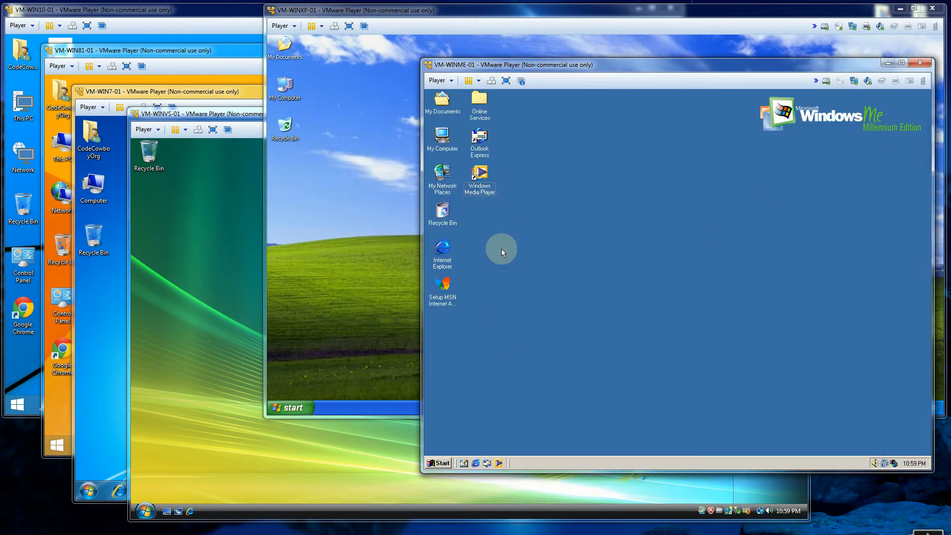
pyautogui.moveTo(575, 234)
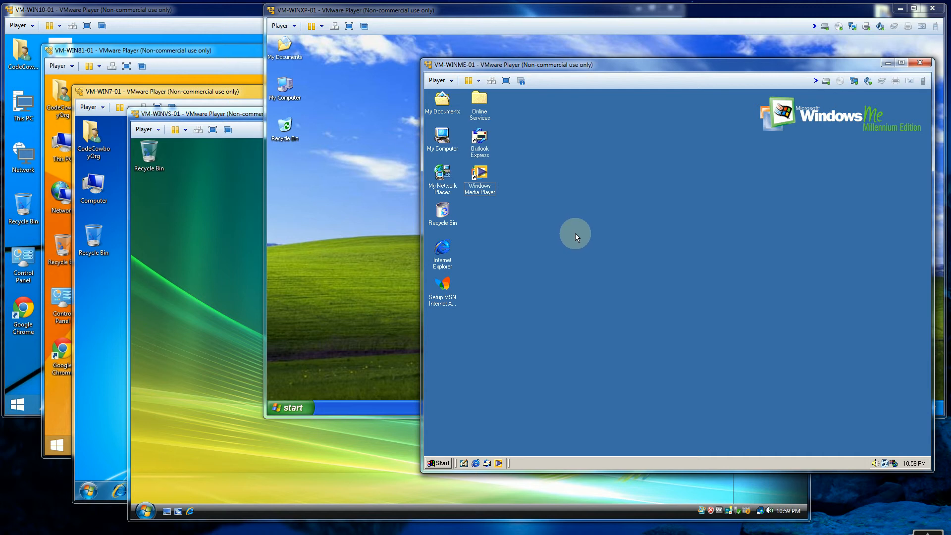
# Step: View the Windows ME Start menu and launch Windows Media Player from the desktop icon
pyautogui.click(440, 464)
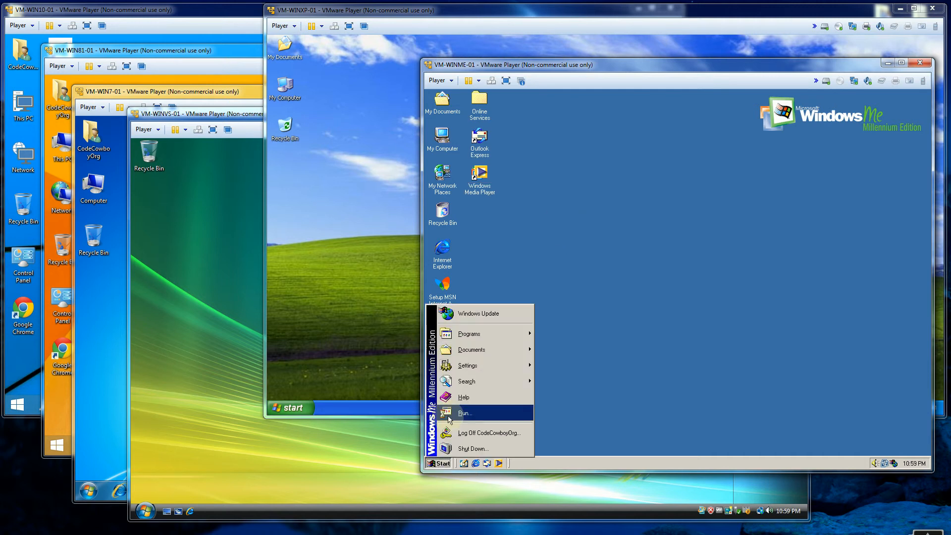
pyautogui.moveTo(481, 359)
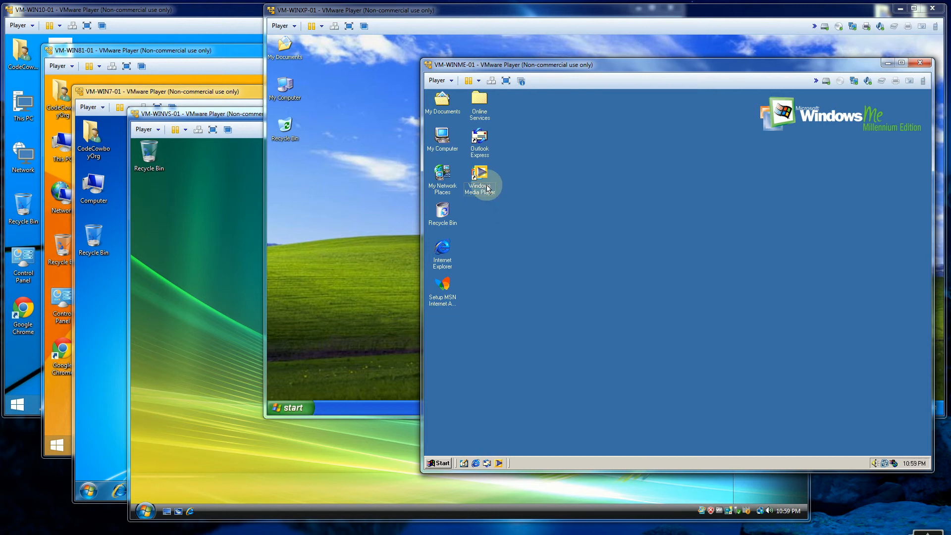
pyautogui.doubleClick(479, 176)
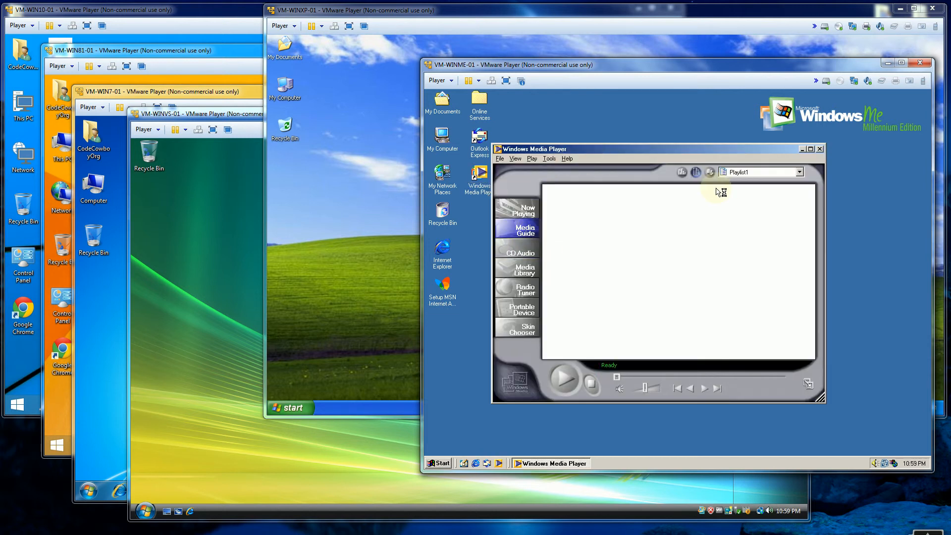
pyautogui.moveTo(672, 157)
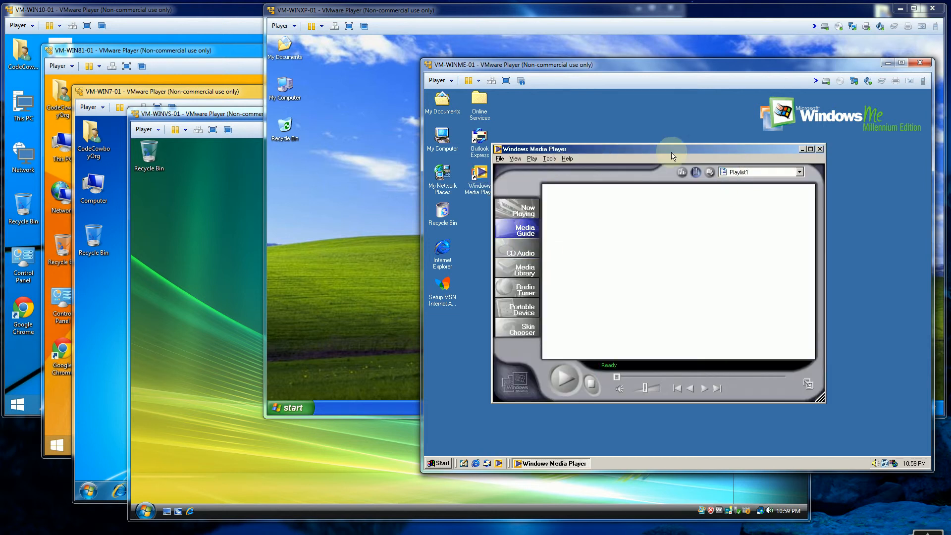
pyautogui.moveTo(557, 211)
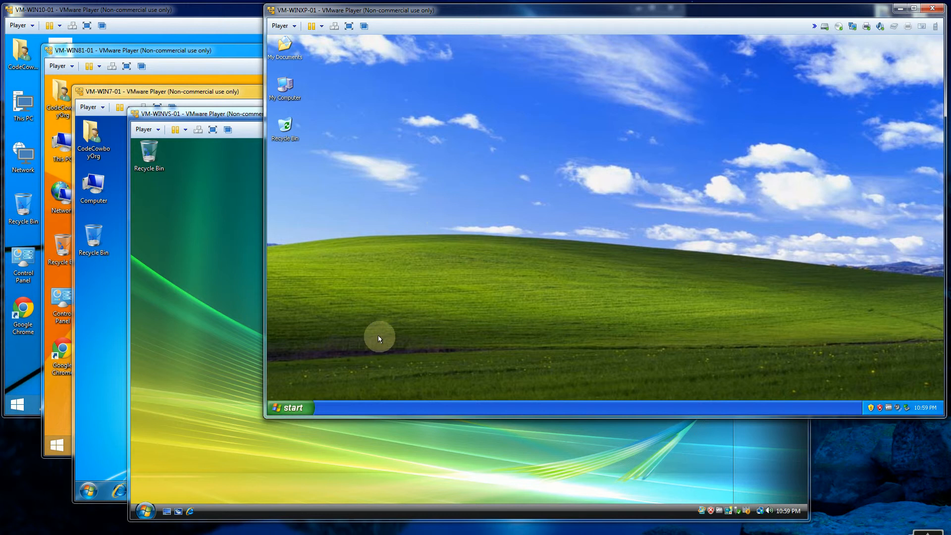
pyautogui.moveTo(355, 292)
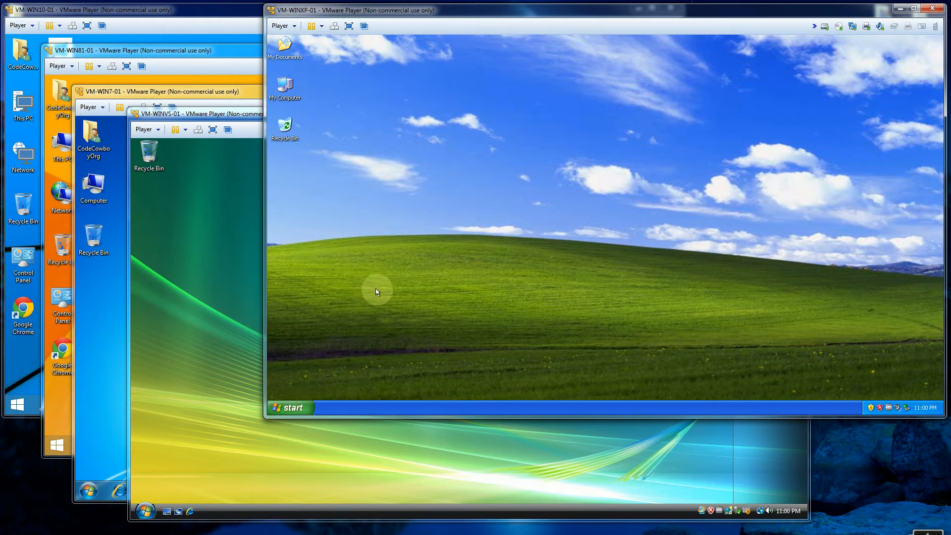
# Step: Glance at the XP Start menu, then close the VM-WINXP-01 window from its title bar
pyautogui.click(291, 407)
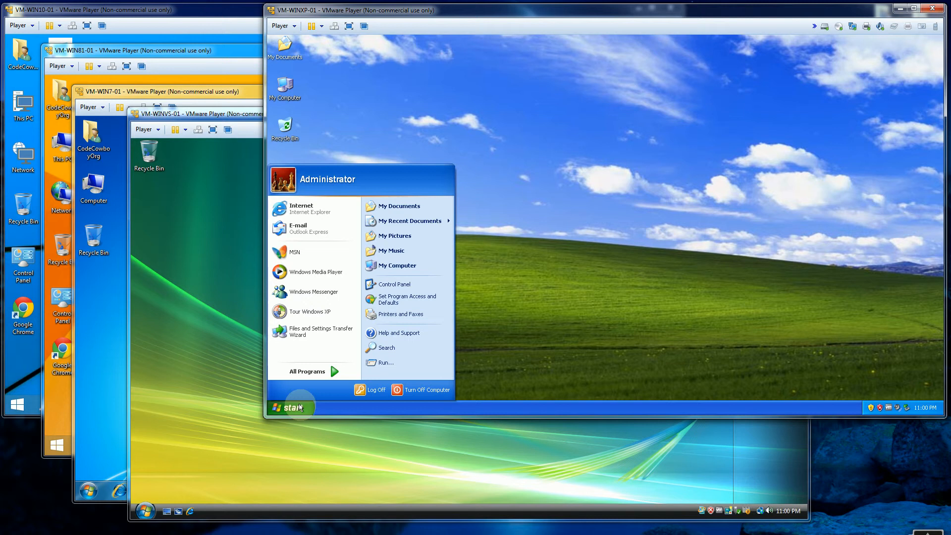
pyautogui.moveTo(420, 391)
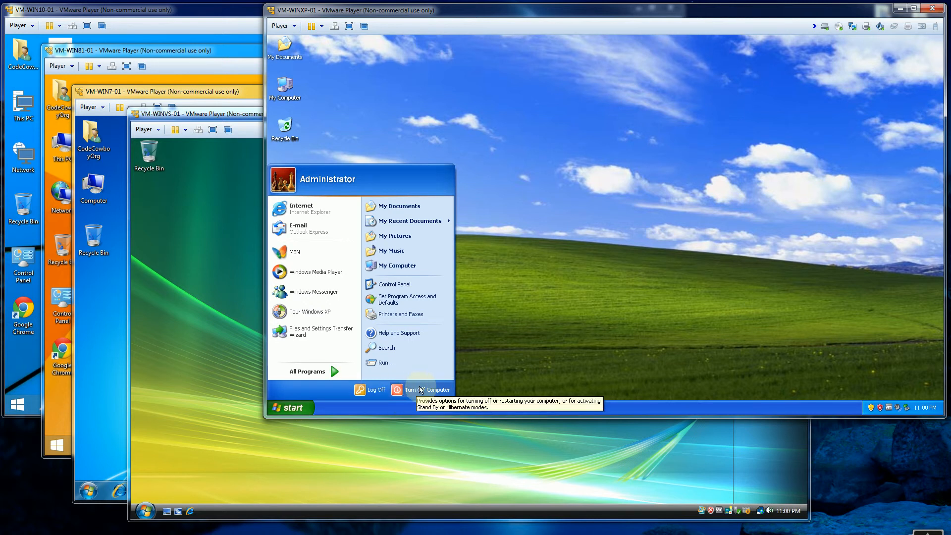
pyautogui.moveTo(371, 323)
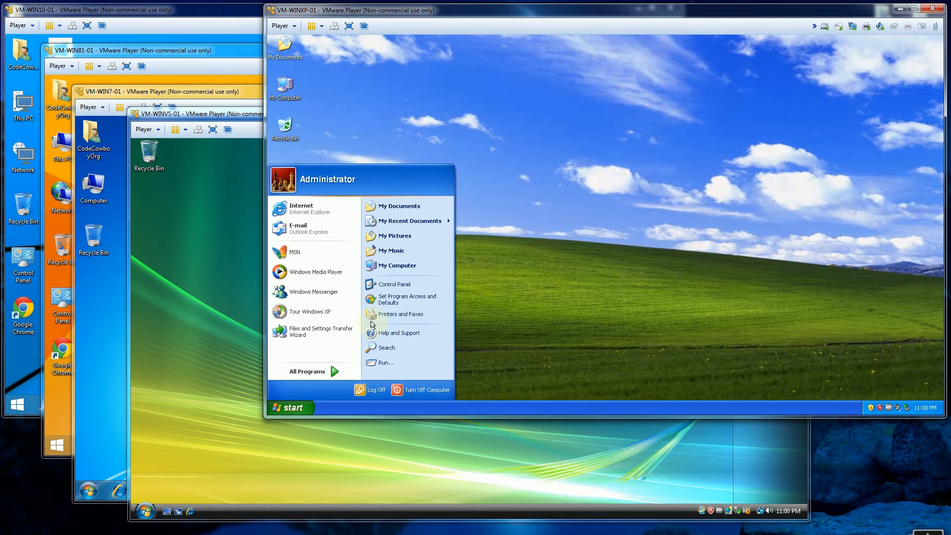
pyautogui.moveTo(489, 388)
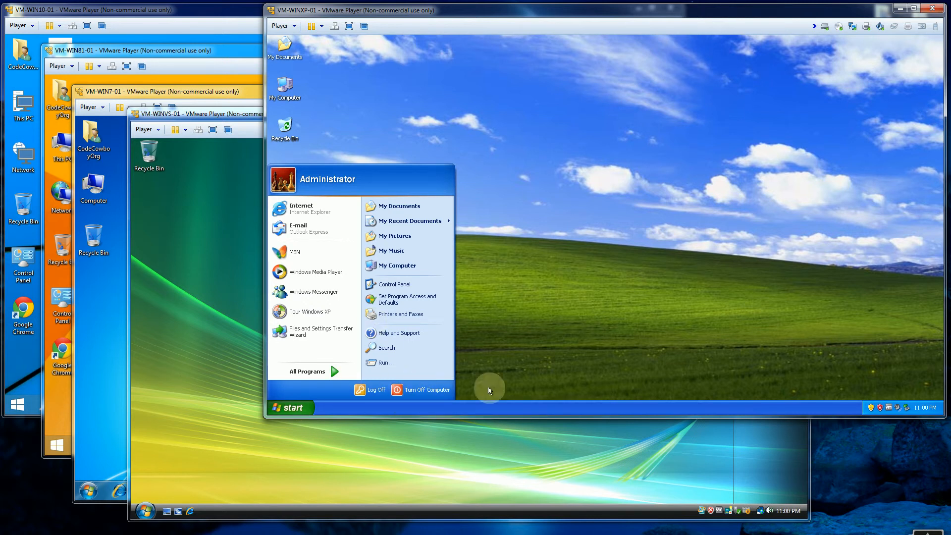
pyautogui.moveTo(342, 195)
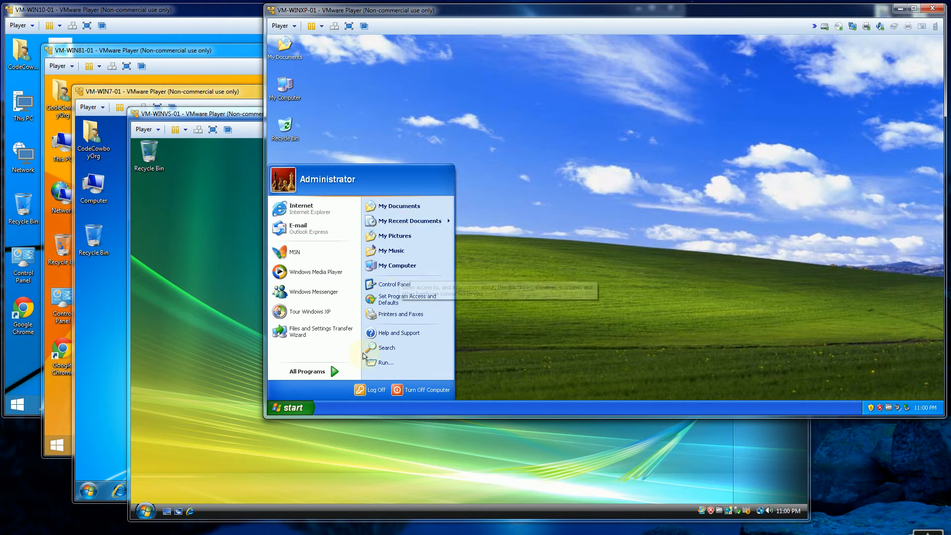
pyautogui.click(406, 133)
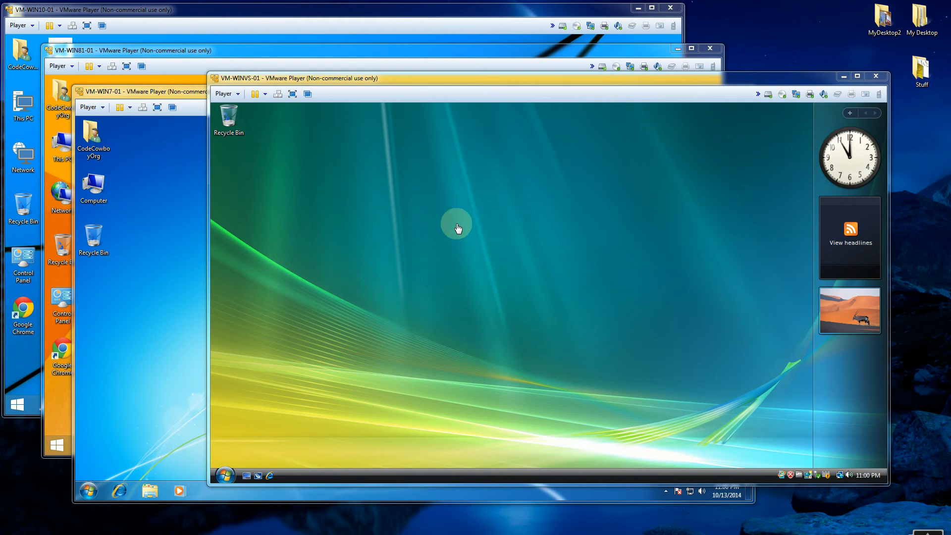
pyautogui.moveTo(453, 246)
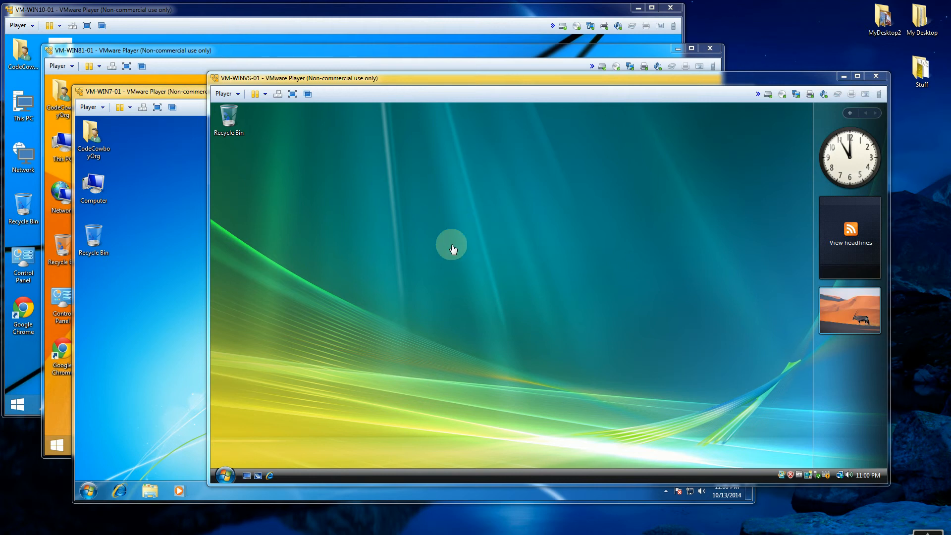
pyautogui.moveTo(274, 422)
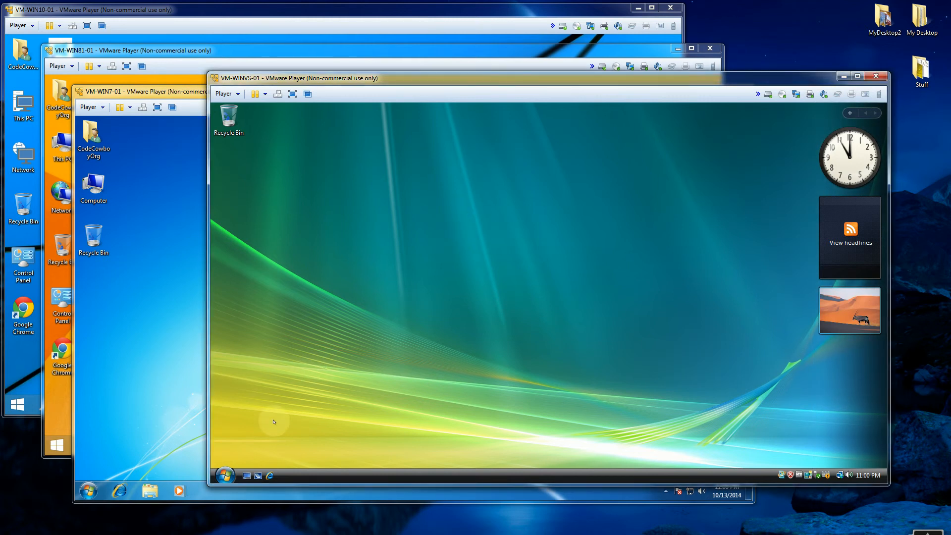
pyautogui.moveTo(226, 475)
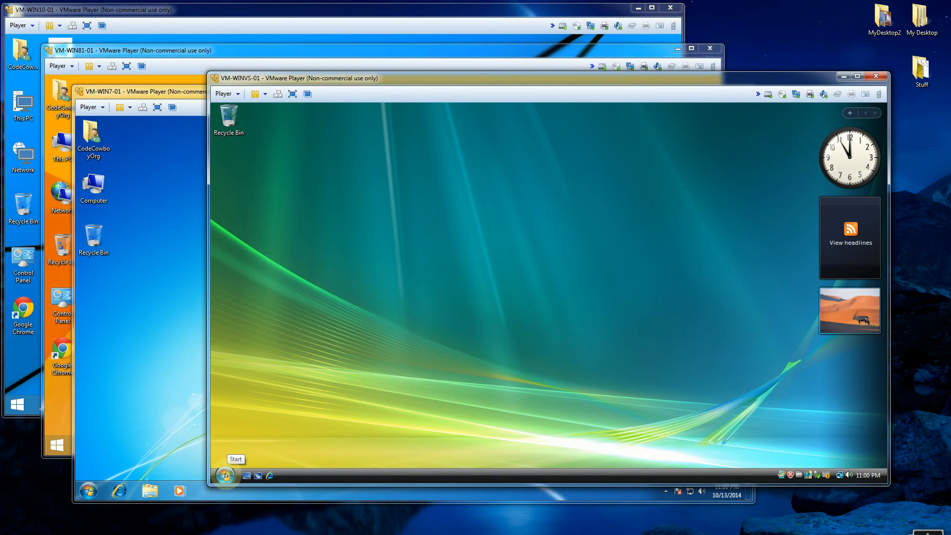
# Step: Browse the Vista Start orb menu, dismiss it, and close the Windows Vista VM window
pyautogui.click(224, 475)
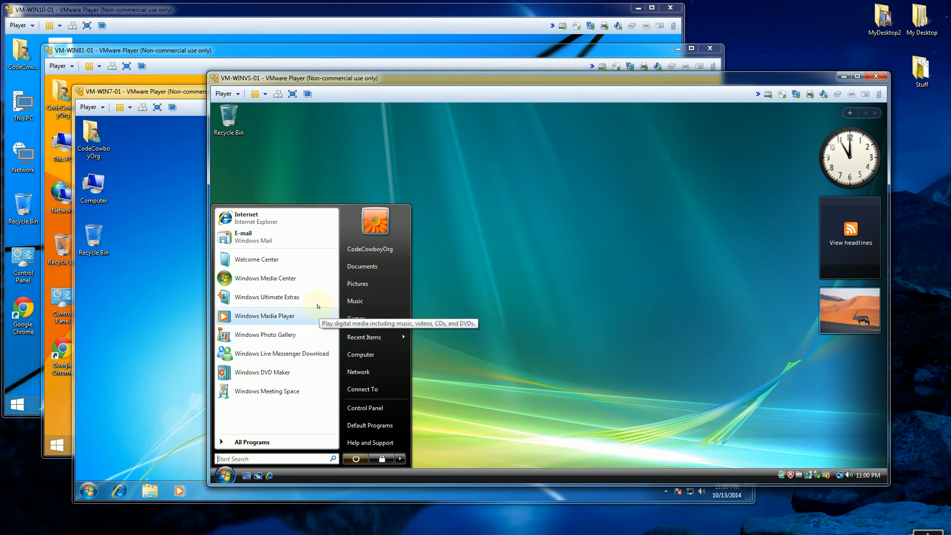
pyautogui.moveTo(368, 287)
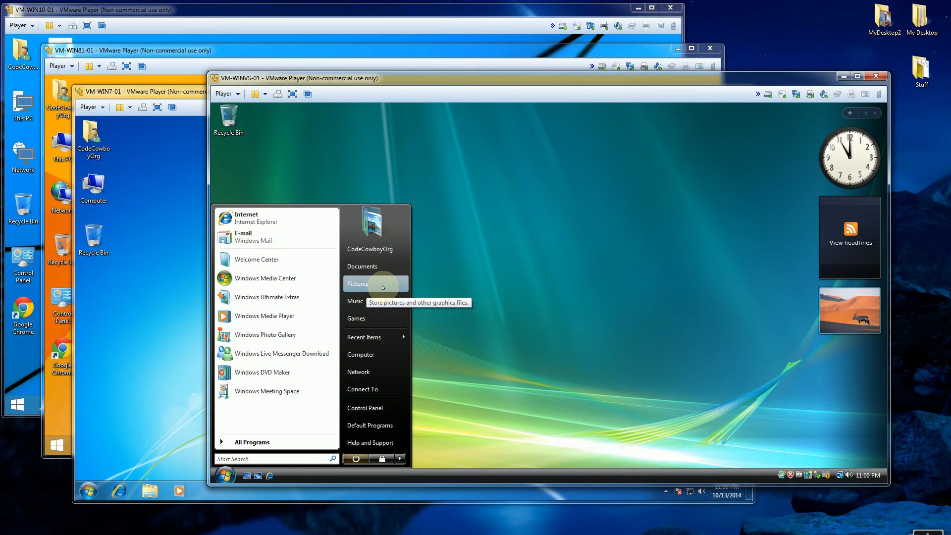
pyautogui.moveTo(380, 337)
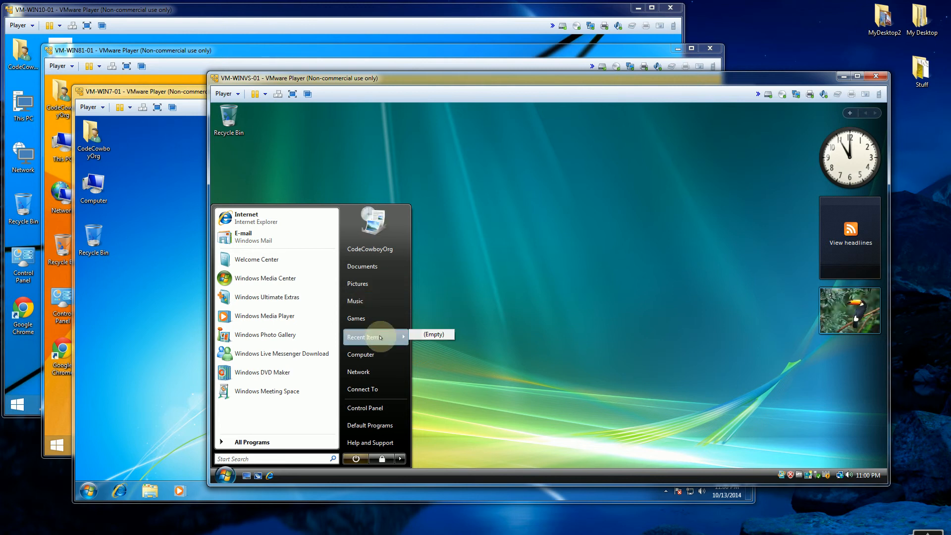
pyautogui.click(703, 193)
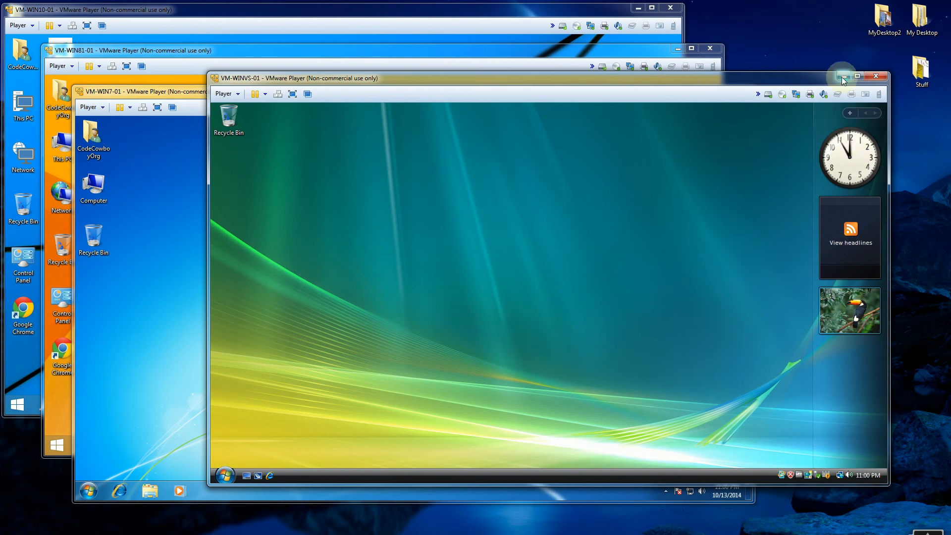
pyautogui.click(224, 475)
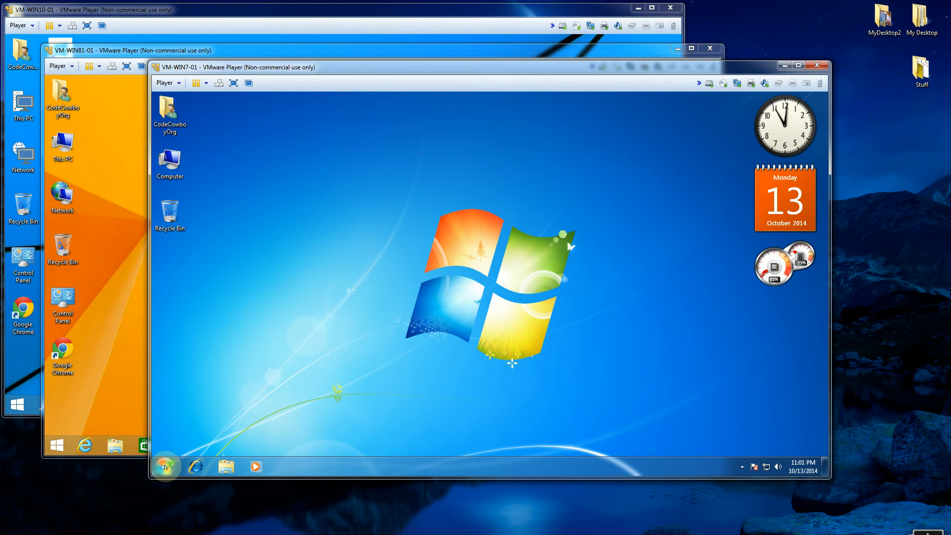
# Step: Show the Windows 7 Start menu with its programs and places
pyautogui.click(166, 466)
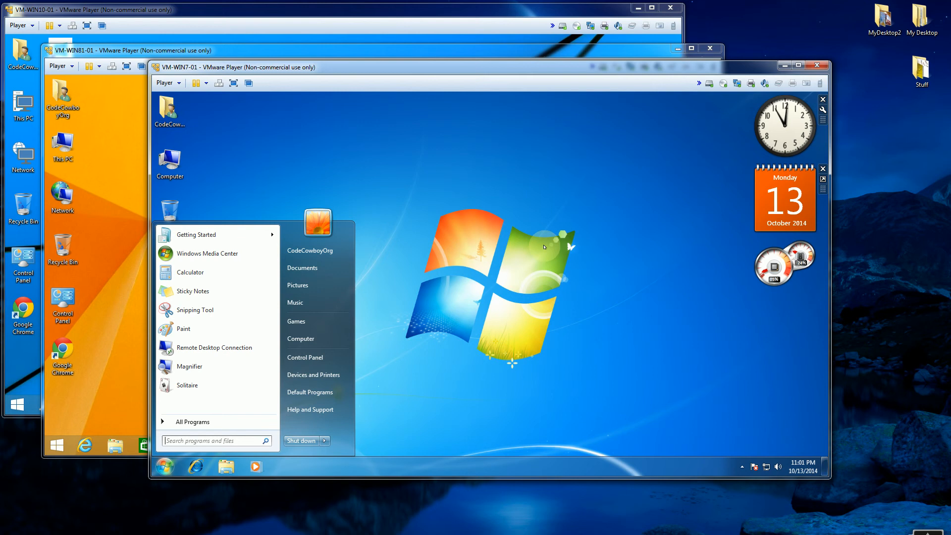
pyautogui.moveTo(509, 250)
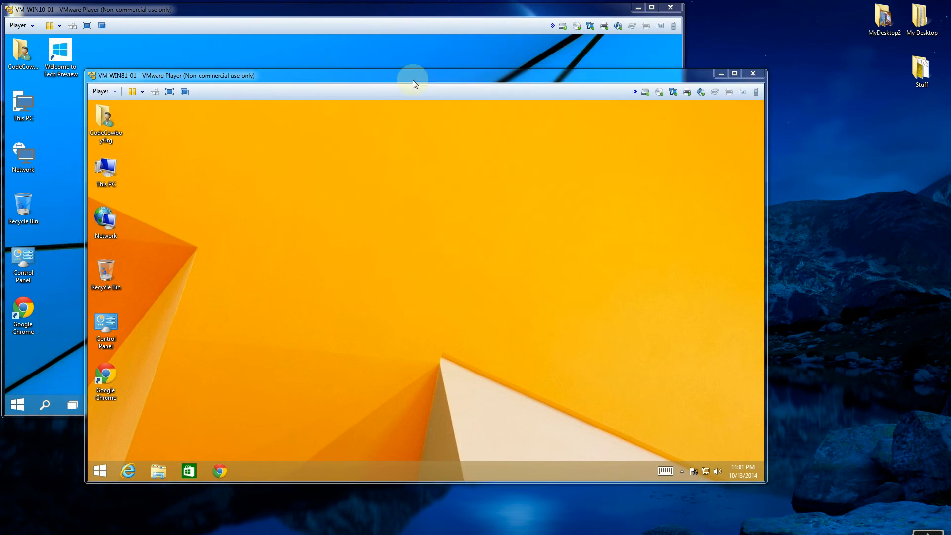
pyautogui.moveTo(345, 266)
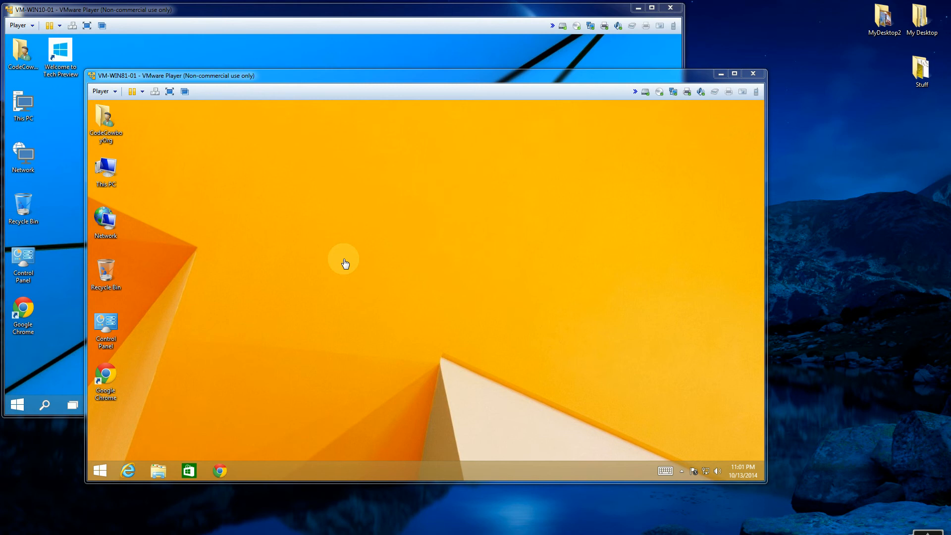
pyautogui.moveTo(128, 470)
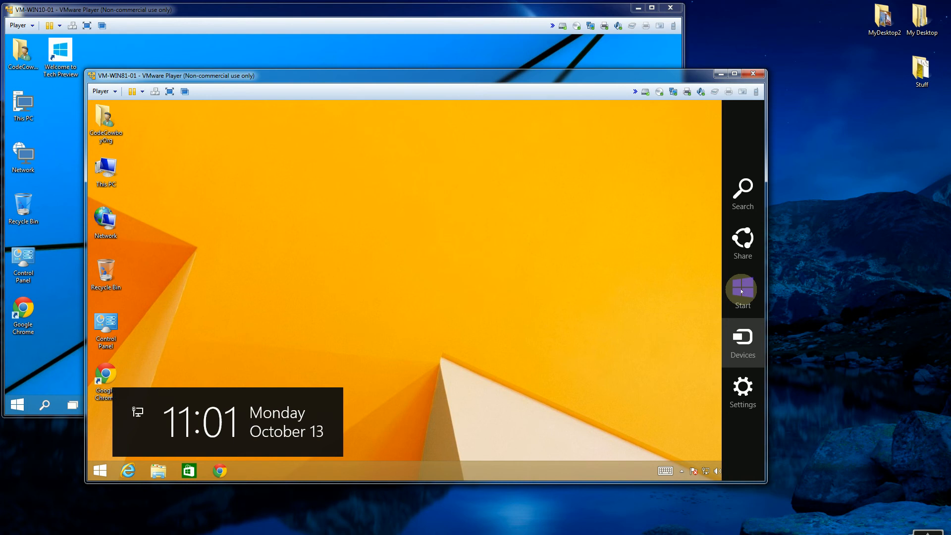
# Step: Switch to the tiled Windows 8.1 Start screen via the Start charm
pyautogui.click(743, 289)
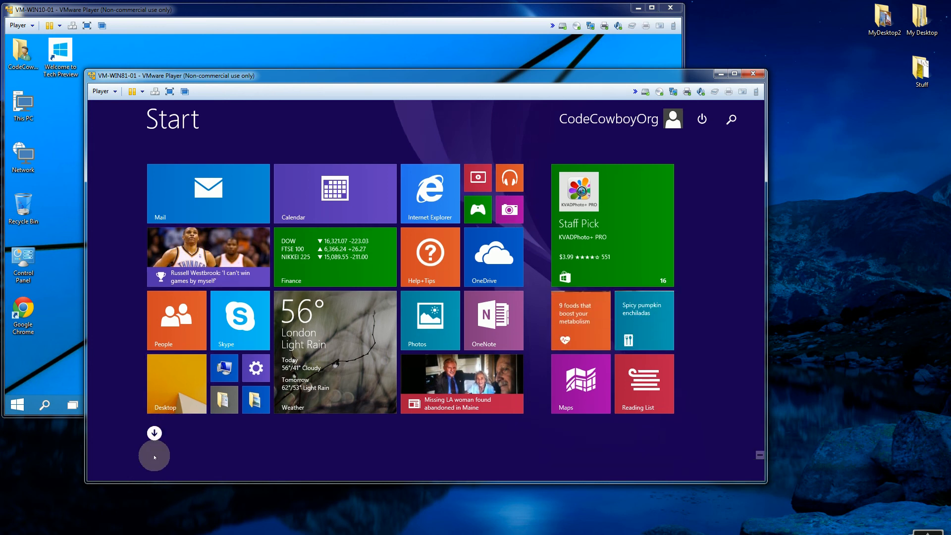
# Step: View the Apps-by-name list on the Start screen, then close the VM-WIN81-01 window
pyautogui.click(153, 433)
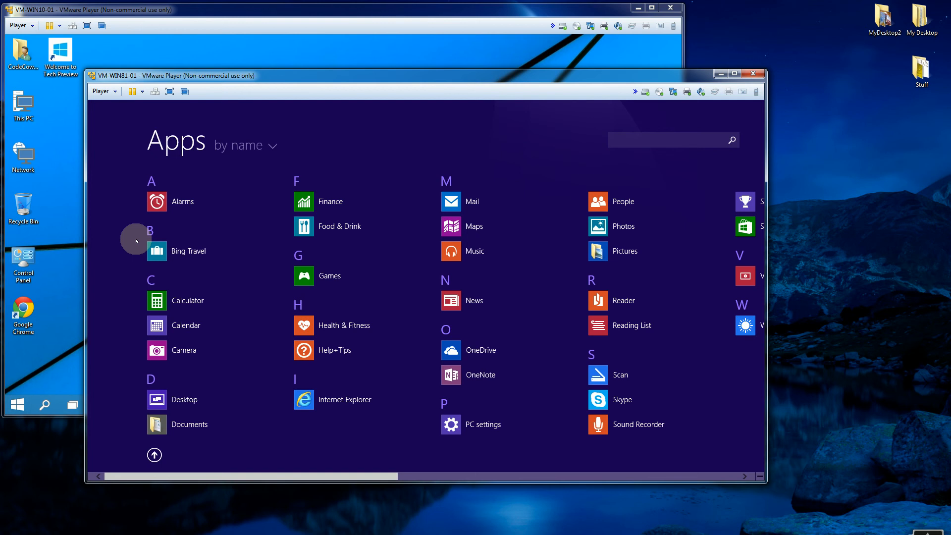
pyautogui.moveTo(307, 474)
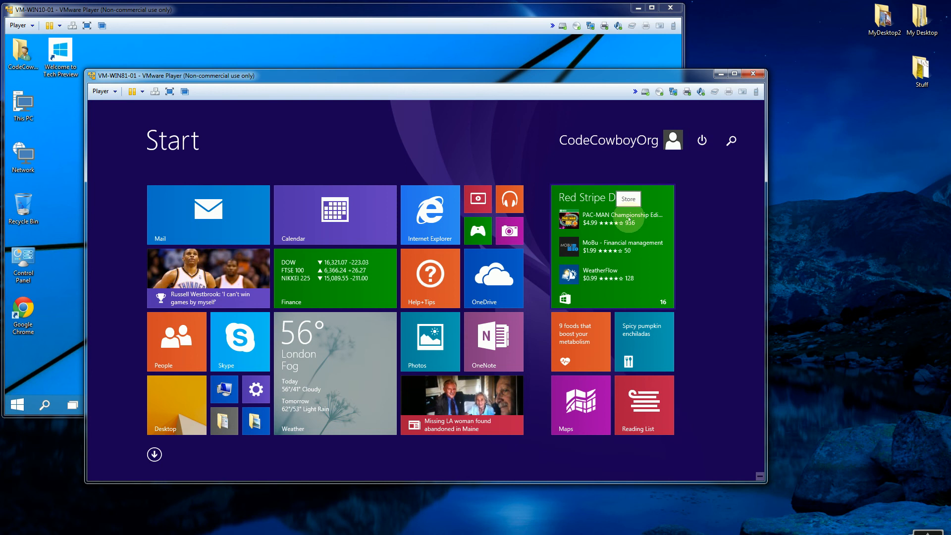
pyautogui.click(731, 140)
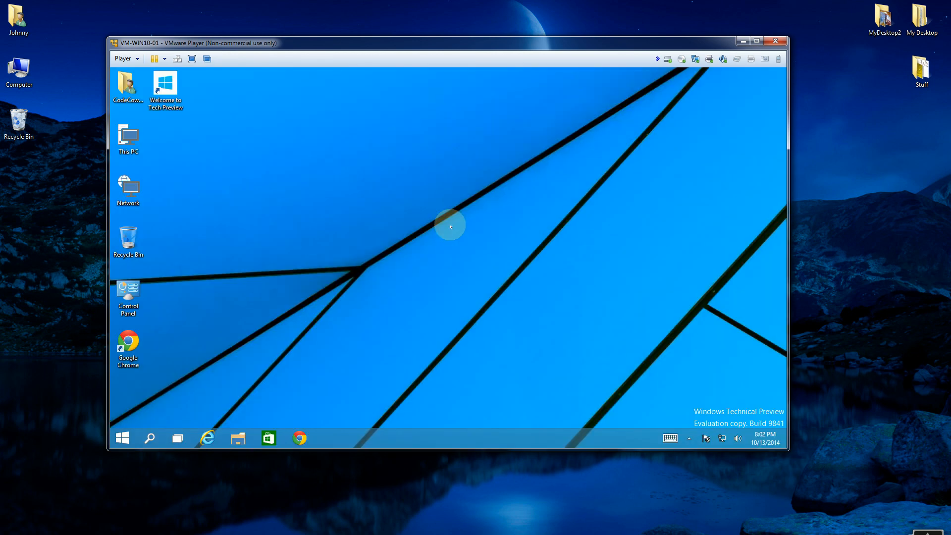
# Step: Focus the Windows 10 guest and add a second virtual desktop from Task View
pyautogui.click(122, 438)
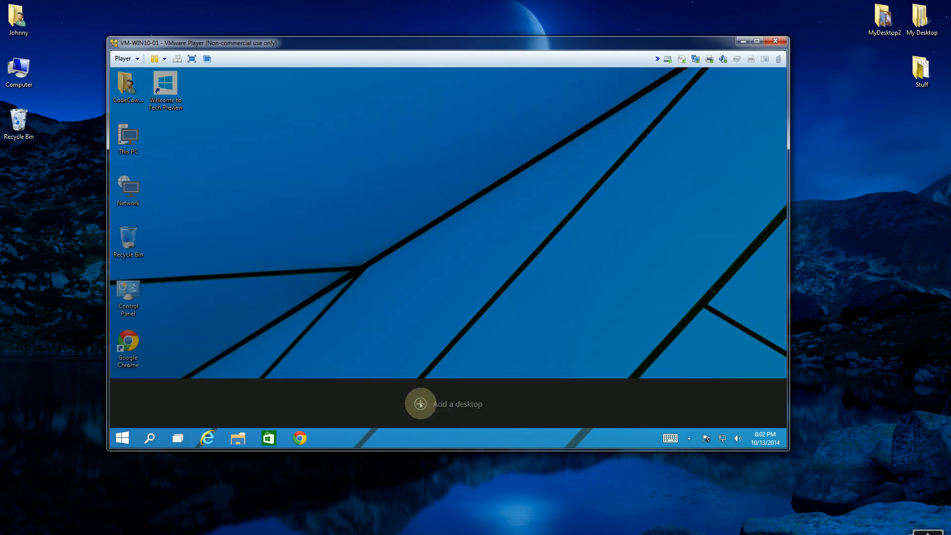
pyautogui.click(420, 404)
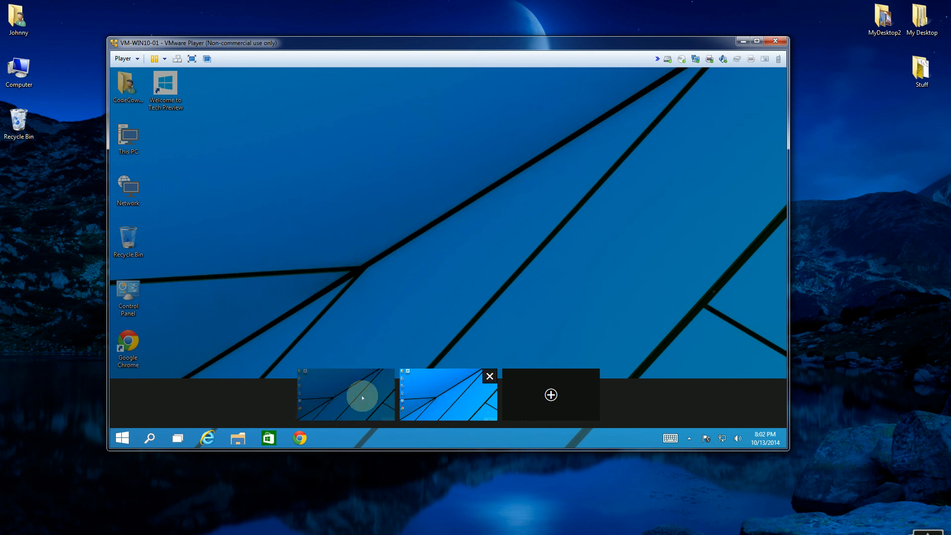